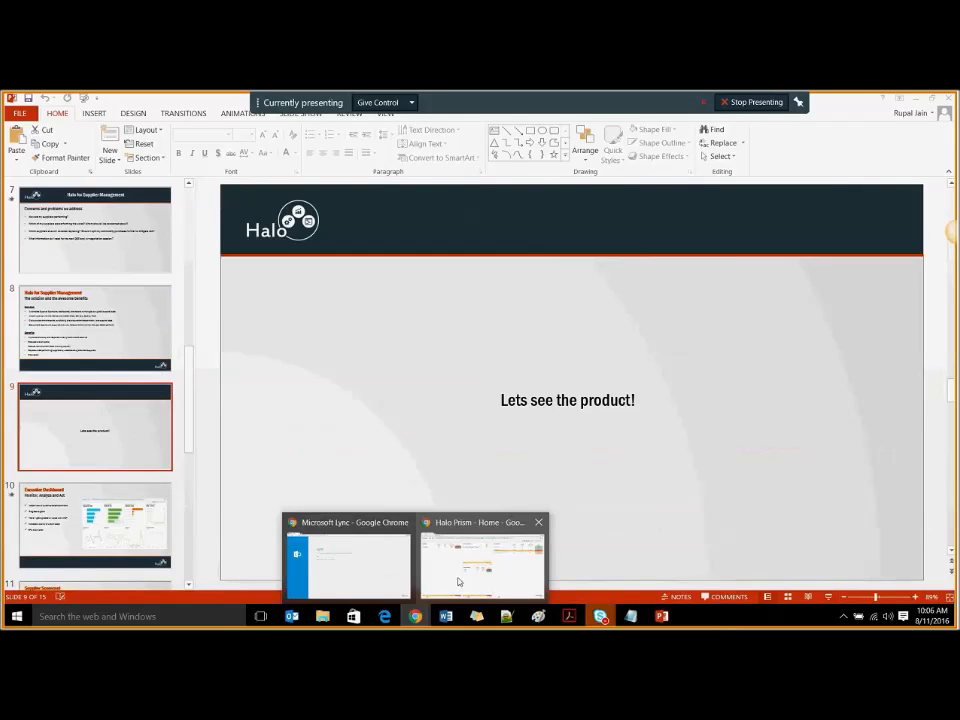
Step: Switch from the PowerPoint slide to the live Halo Prism executive dashboard window
click(480, 560)
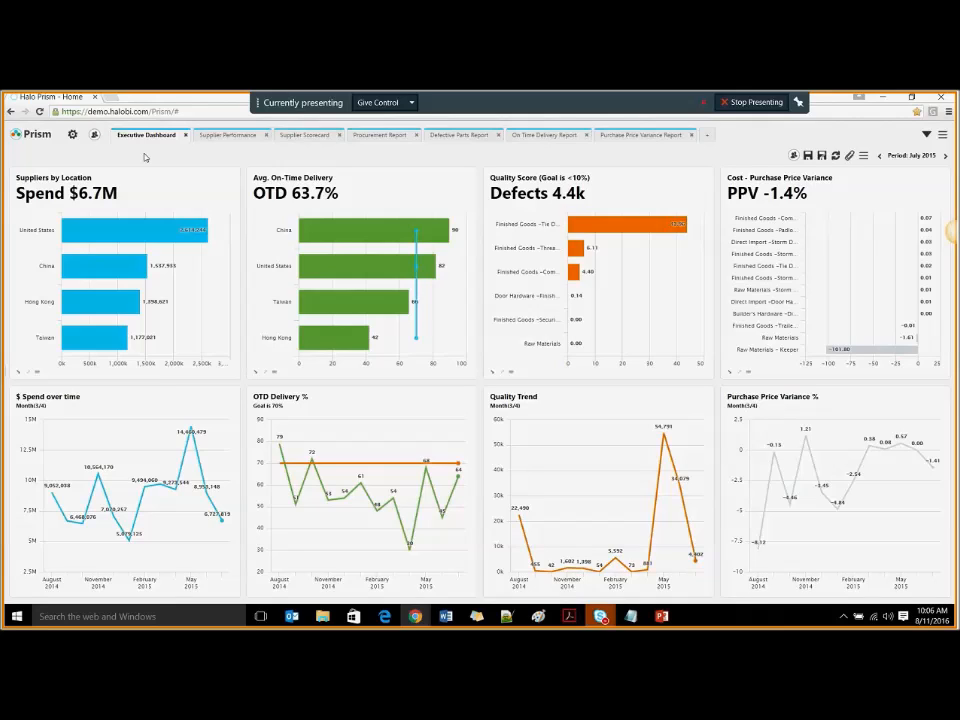
mouse_move(292, 162)
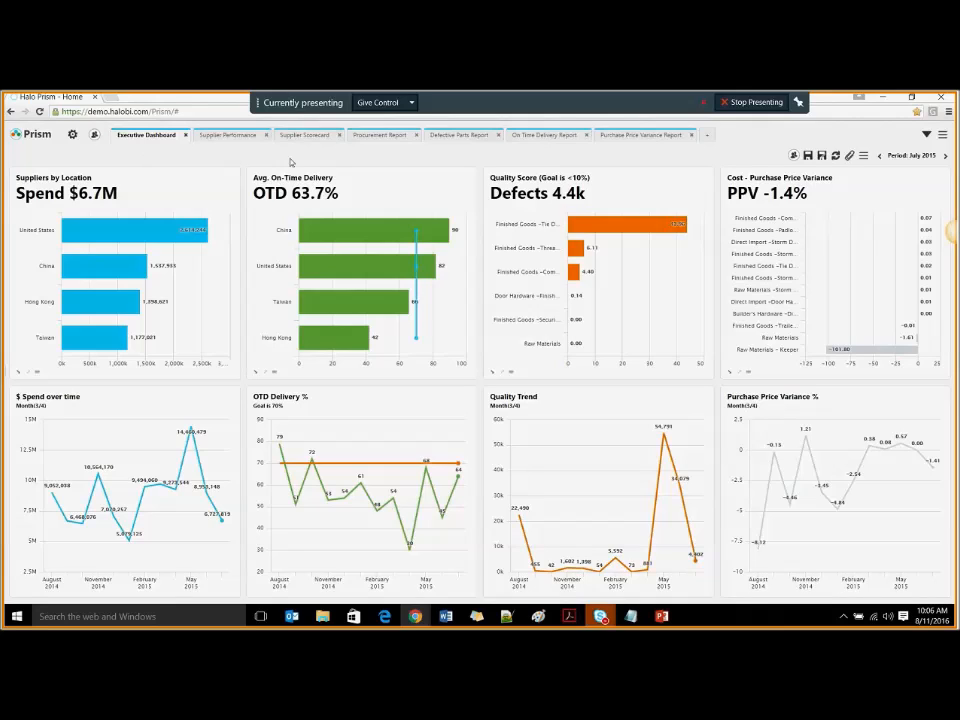
mouse_move(584, 224)
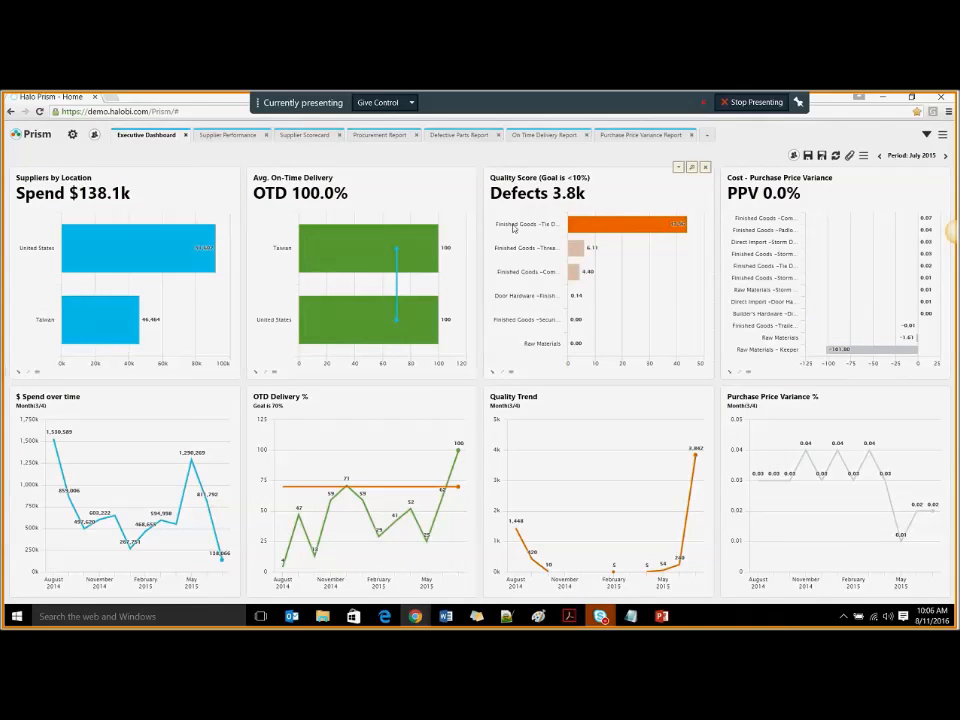
mouse_move(540, 224)
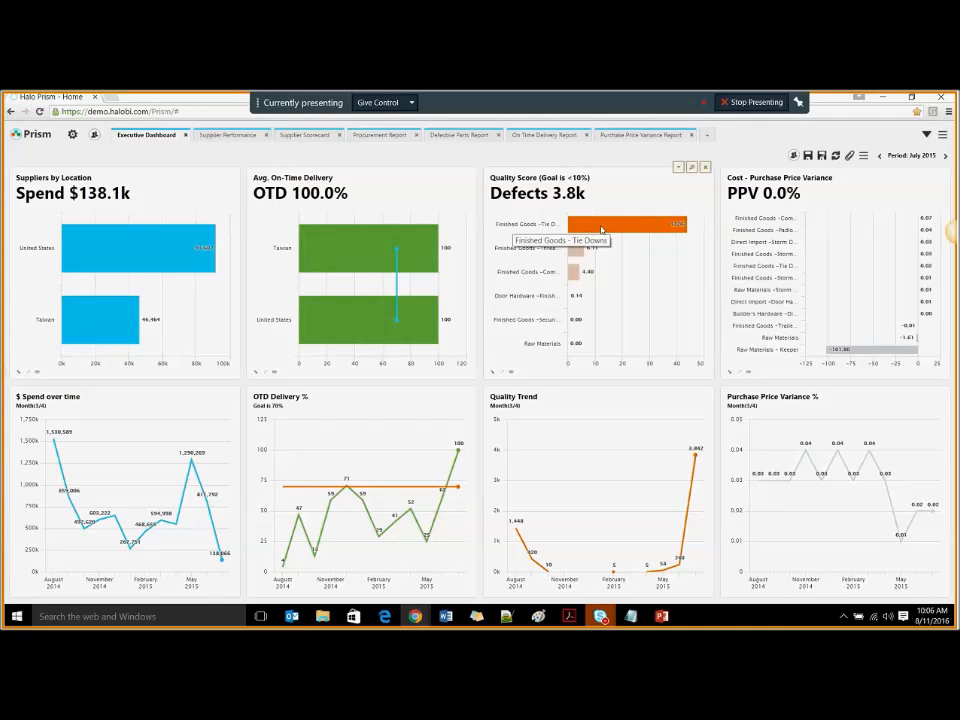
mouse_move(604, 168)
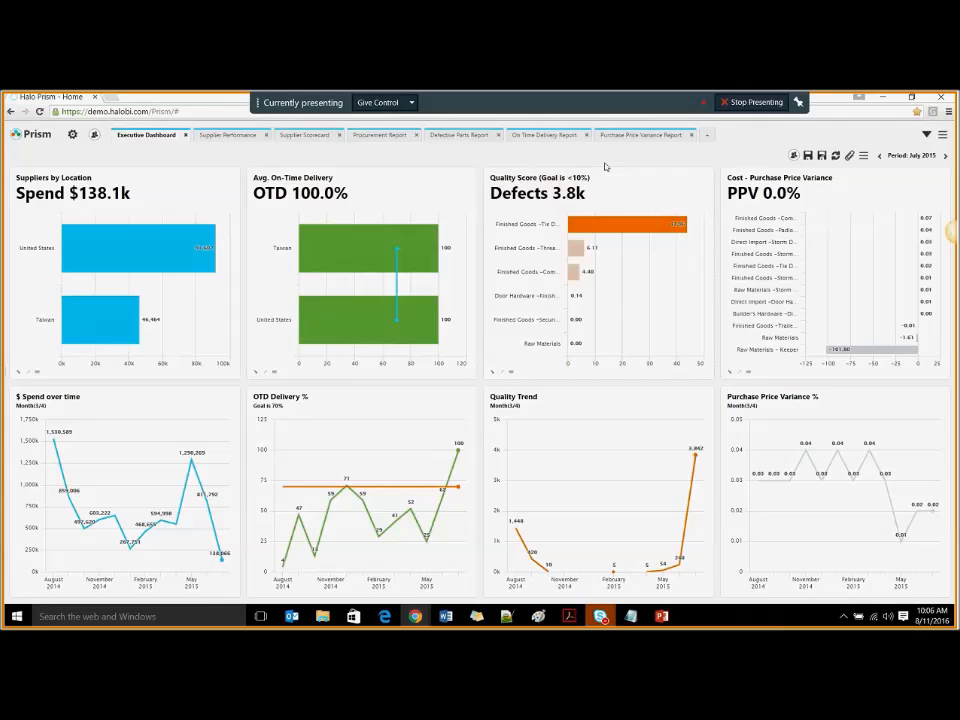
mouse_move(464, 154)
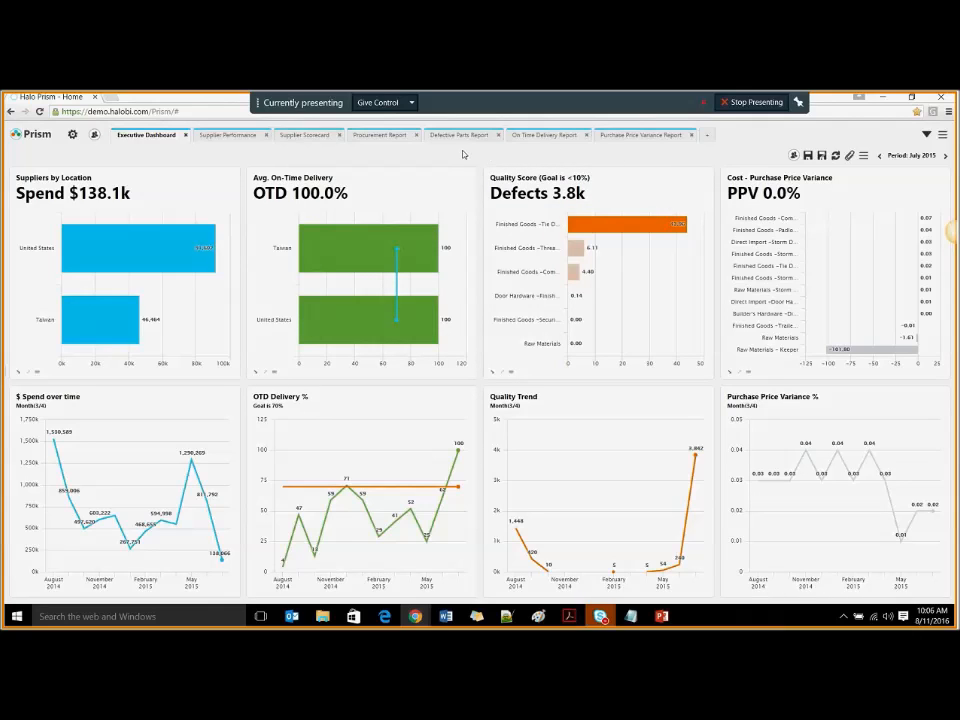
mouse_move(460, 136)
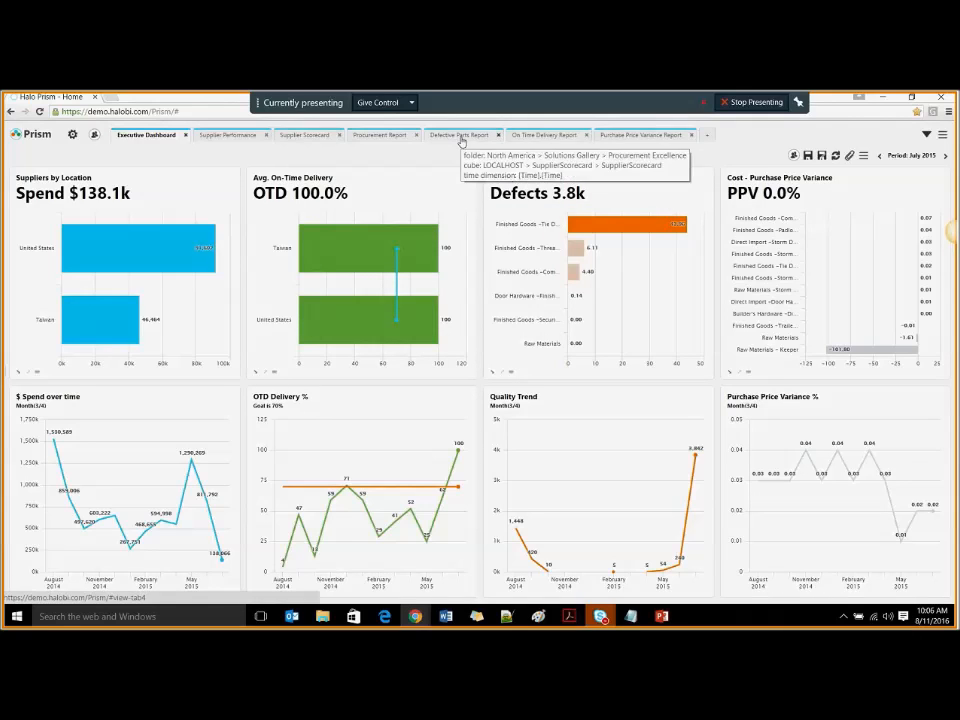
Step: Show the Defective Parts Report filtered to one purchase order, leaving one supplier and the Tie Downs part
click(460, 136)
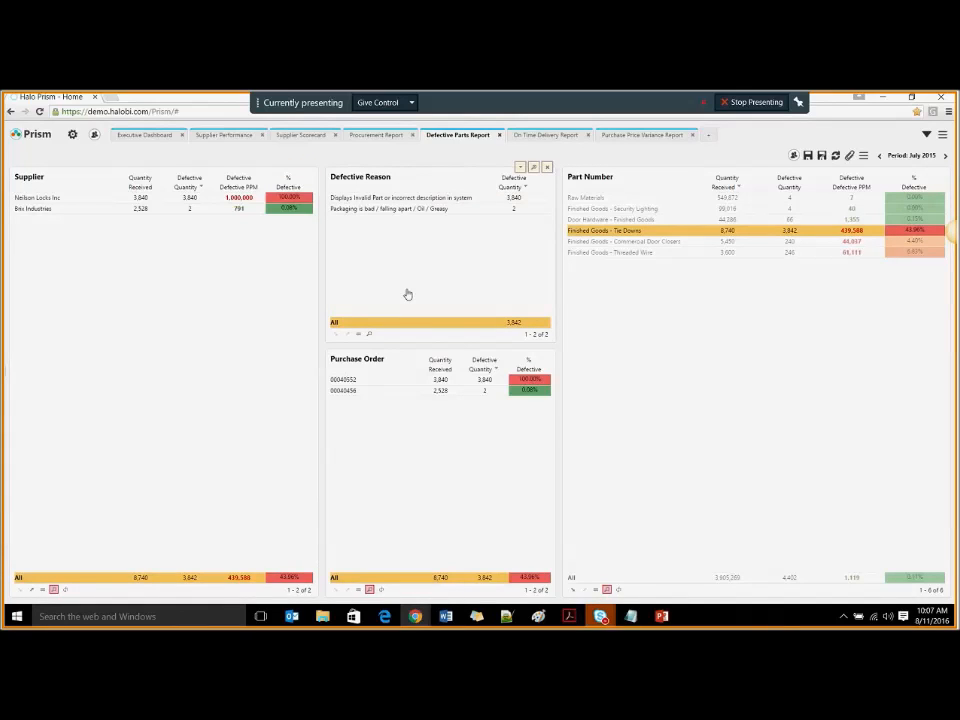
mouse_move(60, 172)
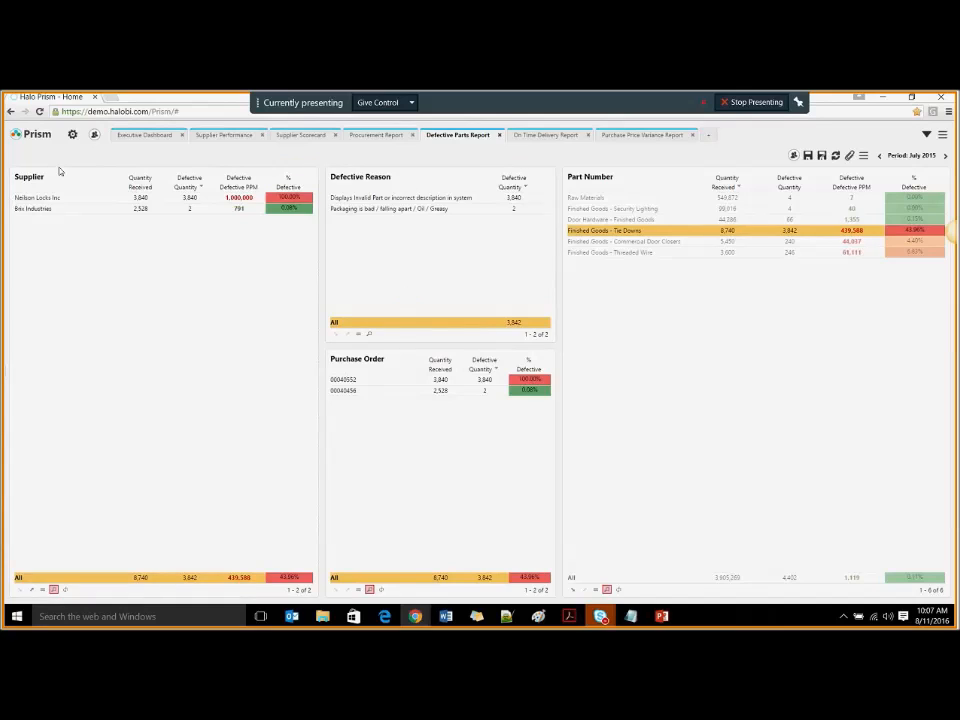
mouse_move(384, 420)
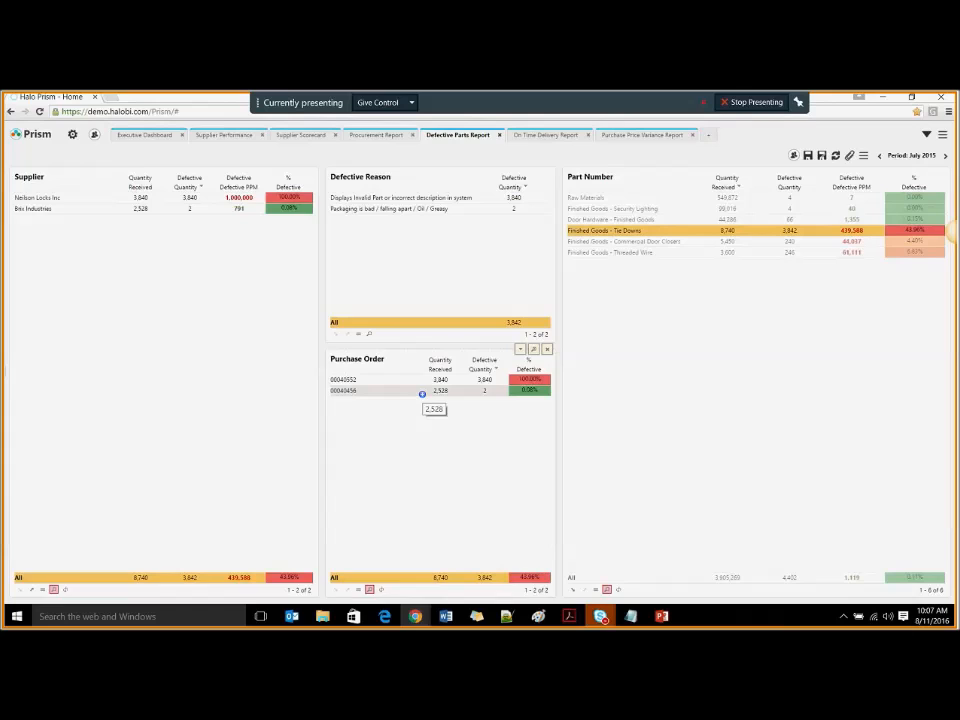
click(344, 380)
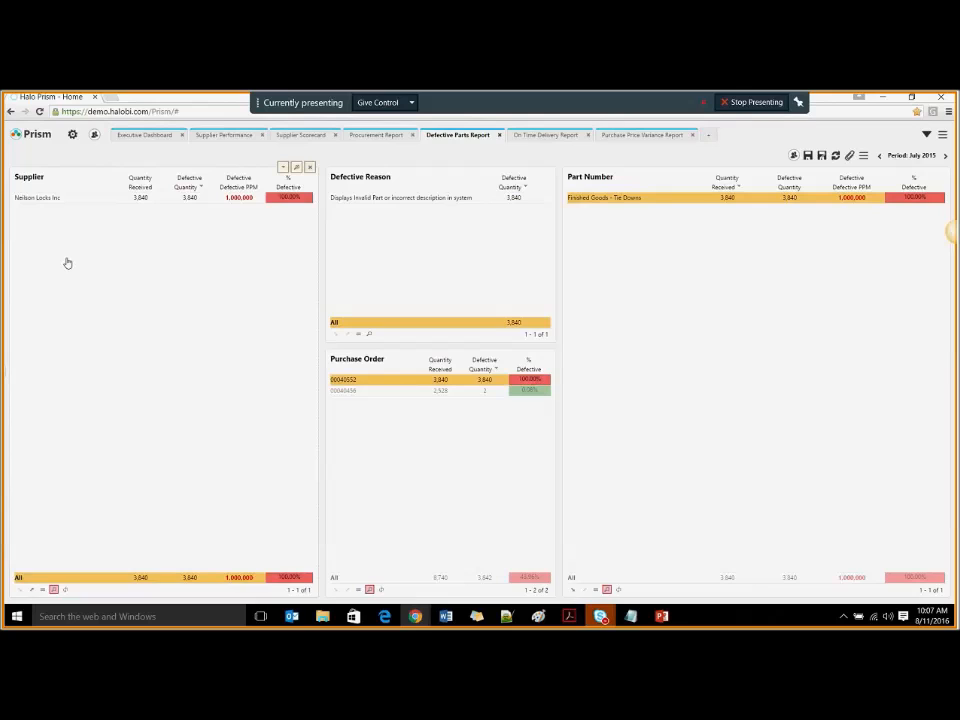
mouse_move(368, 152)
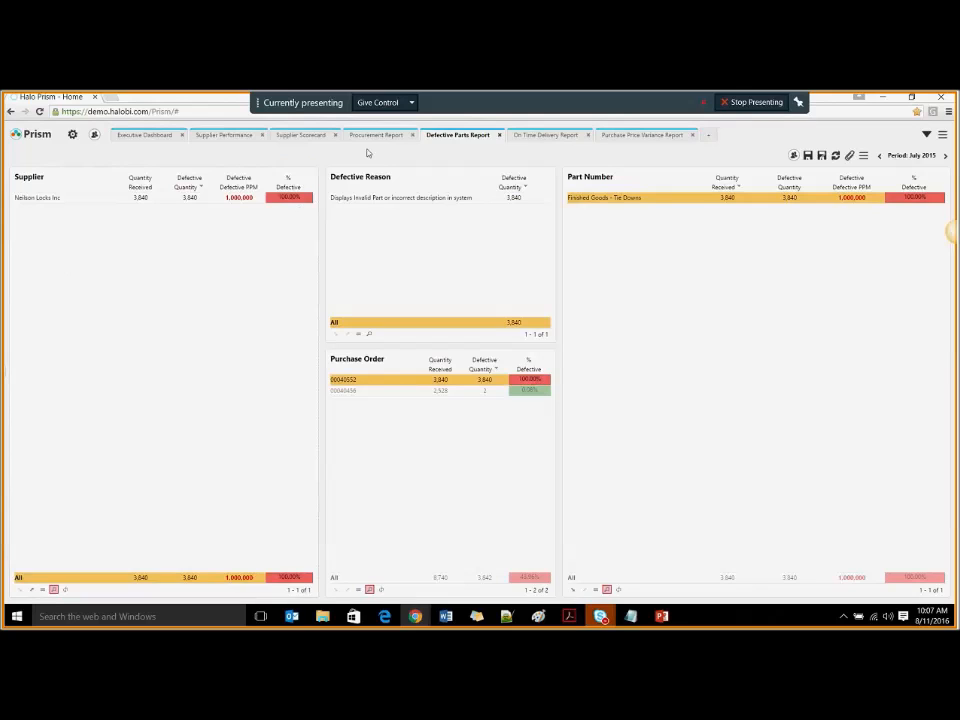
Step: Show the Procurement Report with buyer, supplier and product acceptance, rejection and on-time figures
click(376, 136)
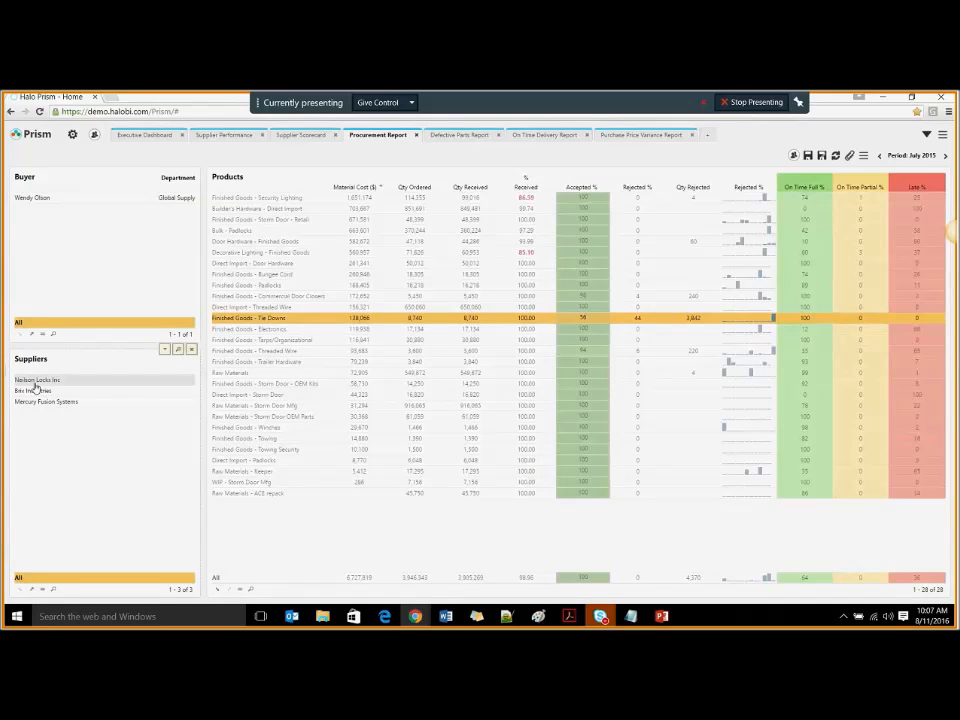
mouse_move(70, 432)
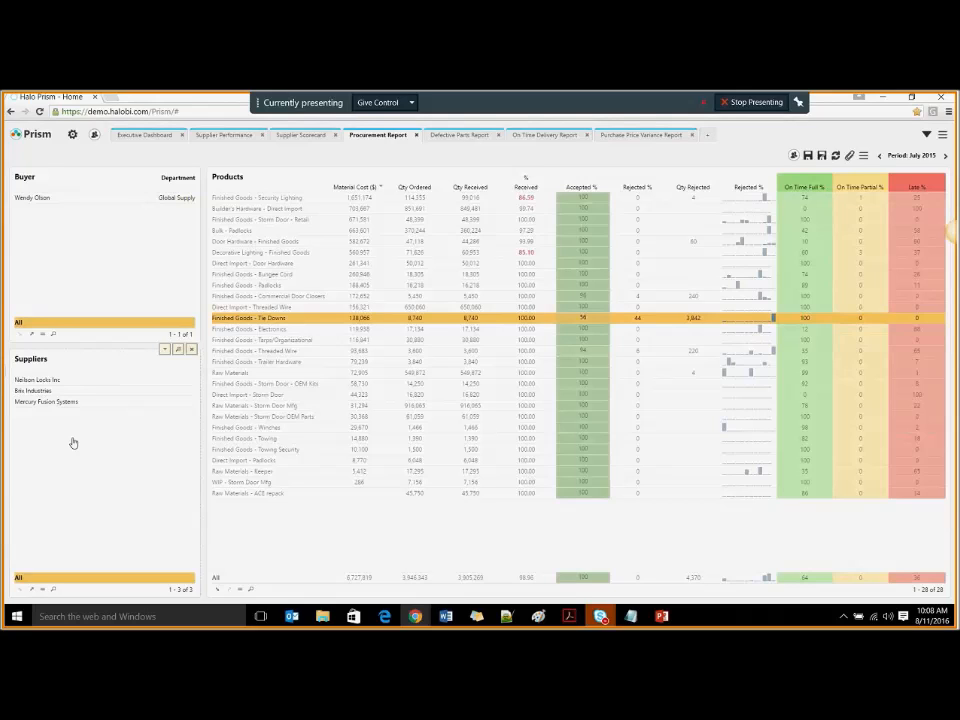
mouse_move(238, 318)
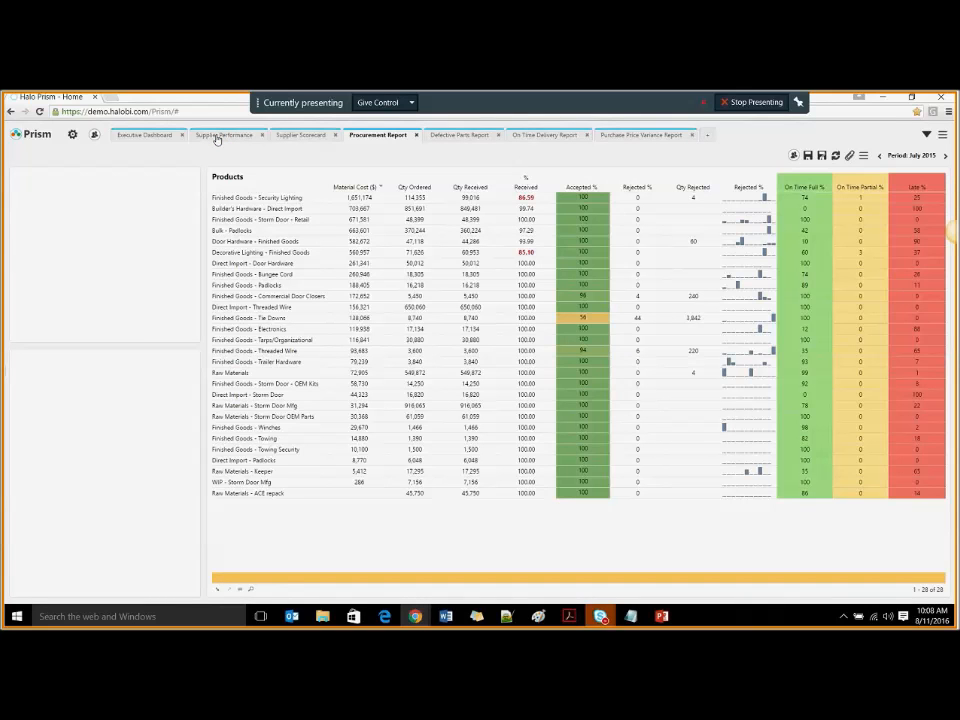
Step: Show Supplier Performance KPIs filtered to a single supplier, with Spend at $535.3k
click(226, 136)
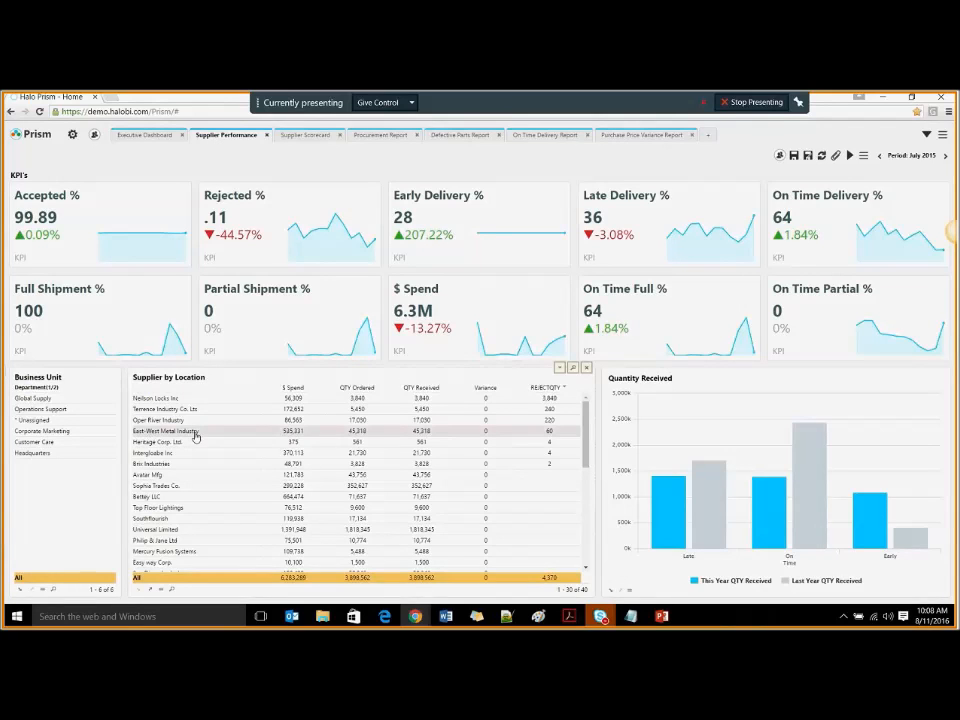
click(164, 432)
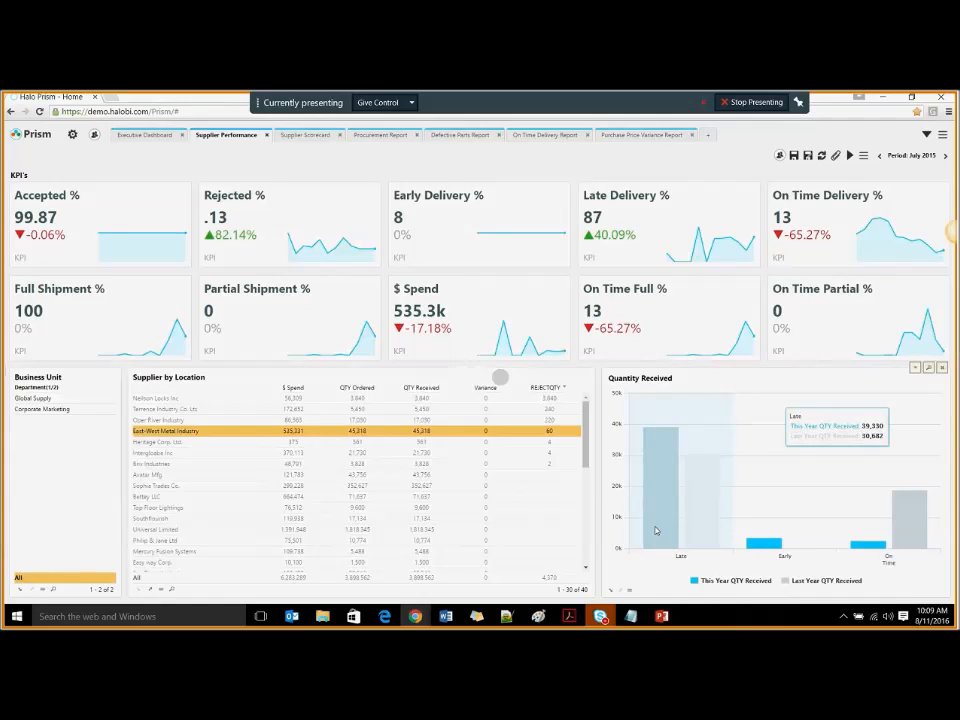
Step: Restrict the KPIs to late deliveries, then bring up the Supplier Scorecard report
click(40, 408)
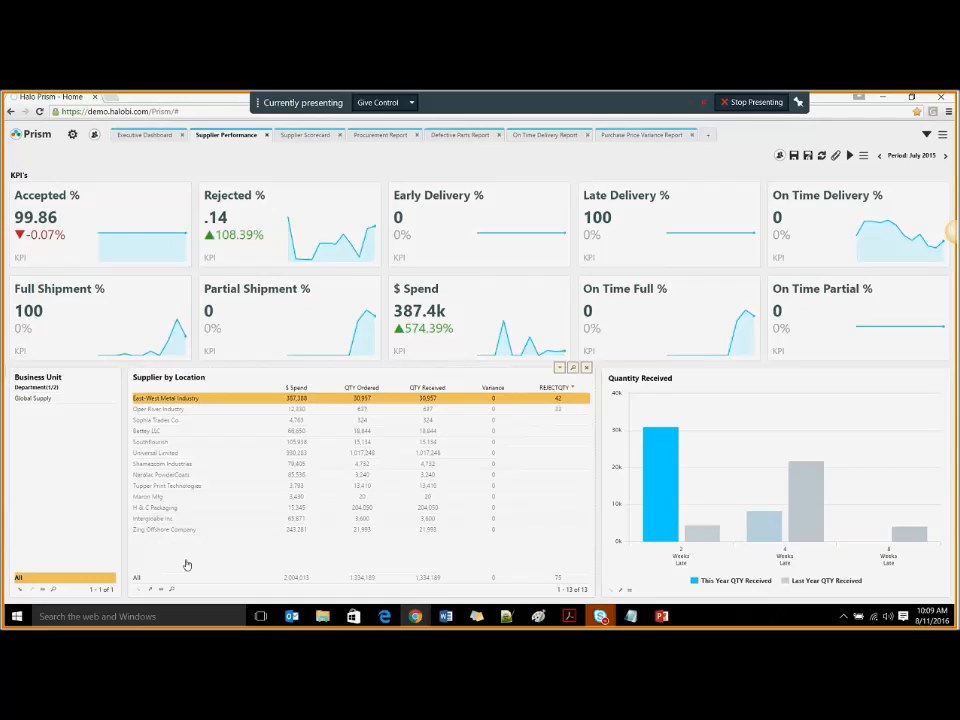
mouse_move(304, 134)
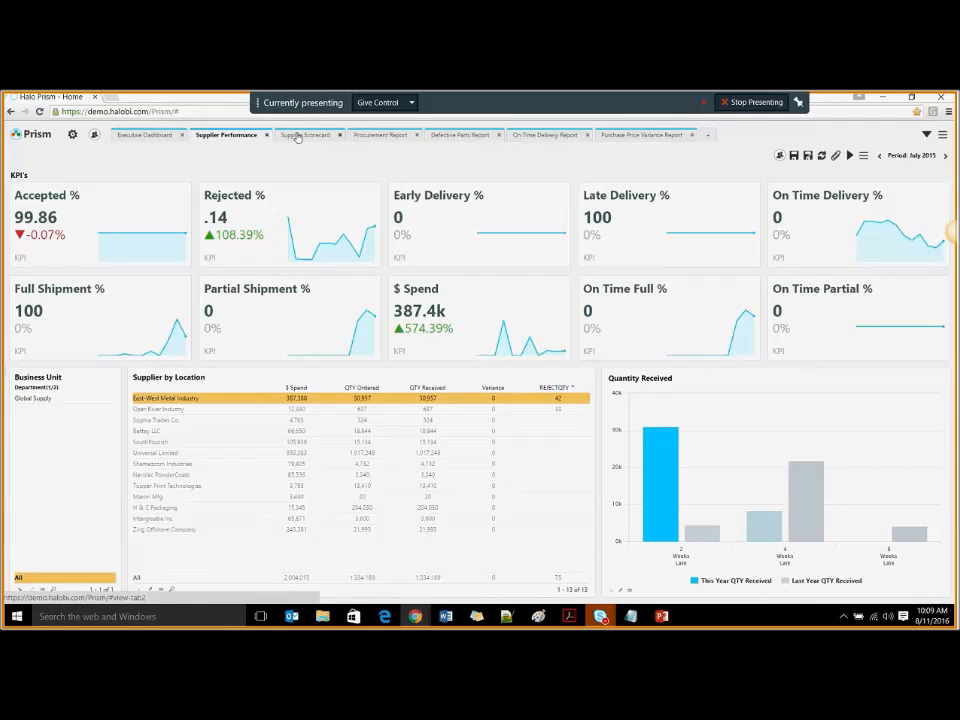
click(304, 136)
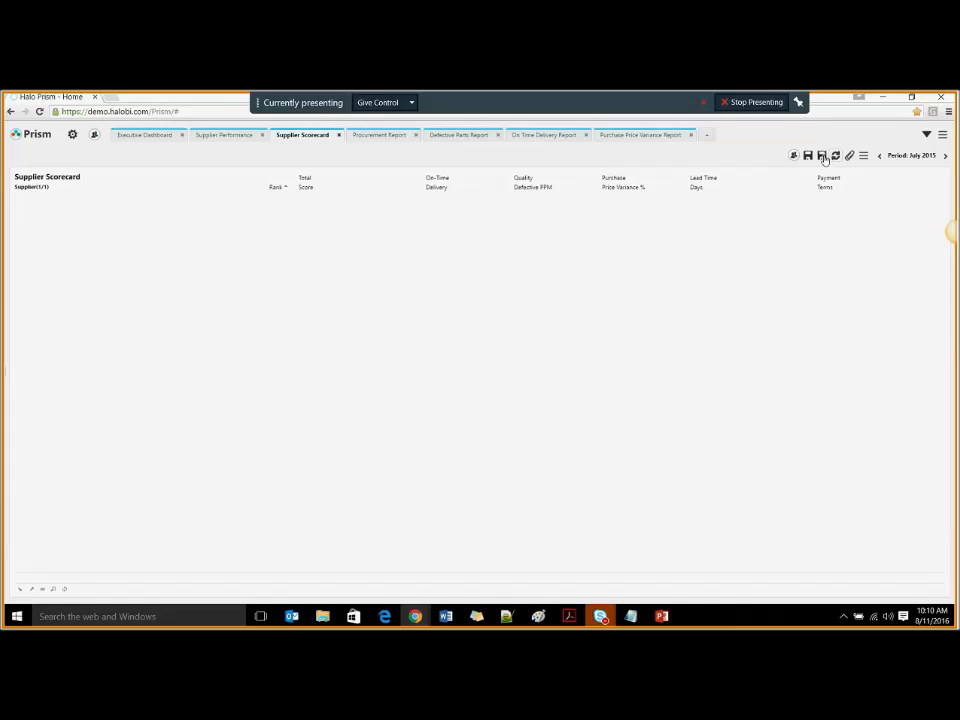
Step: Show the Posts on Supplier Scorecard collaboration panel beside the supplier scores
click(836, 156)
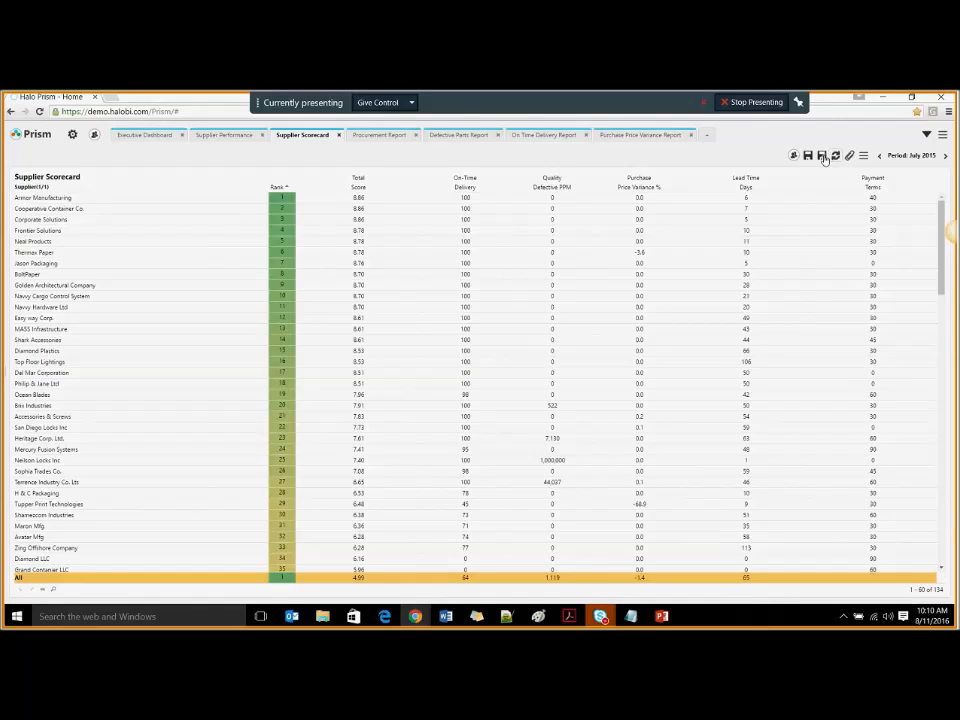
mouse_move(312, 204)
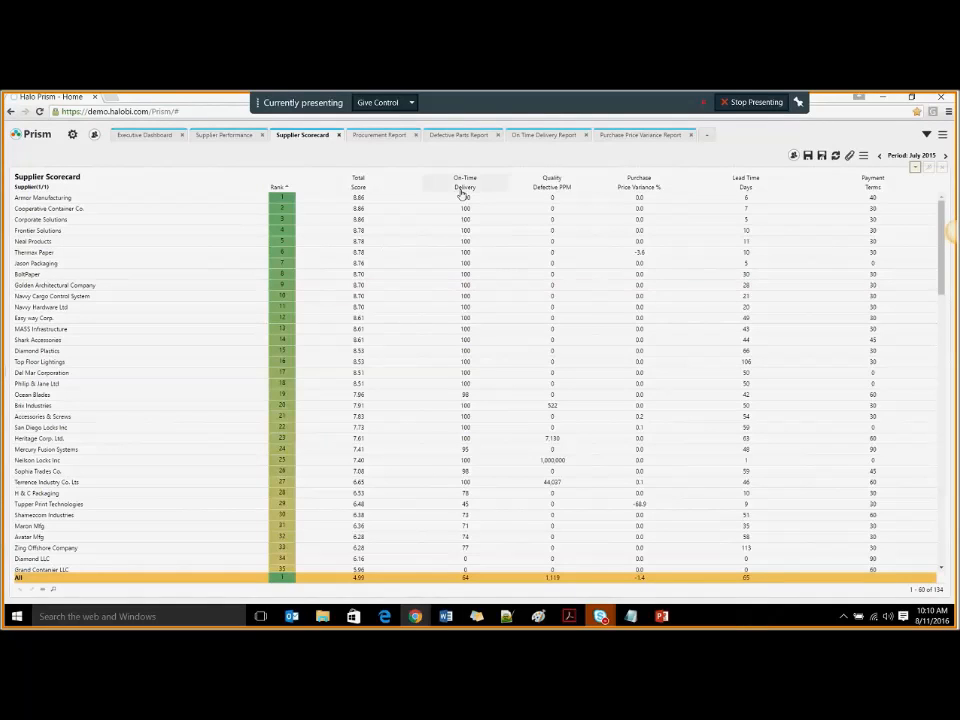
mouse_move(560, 188)
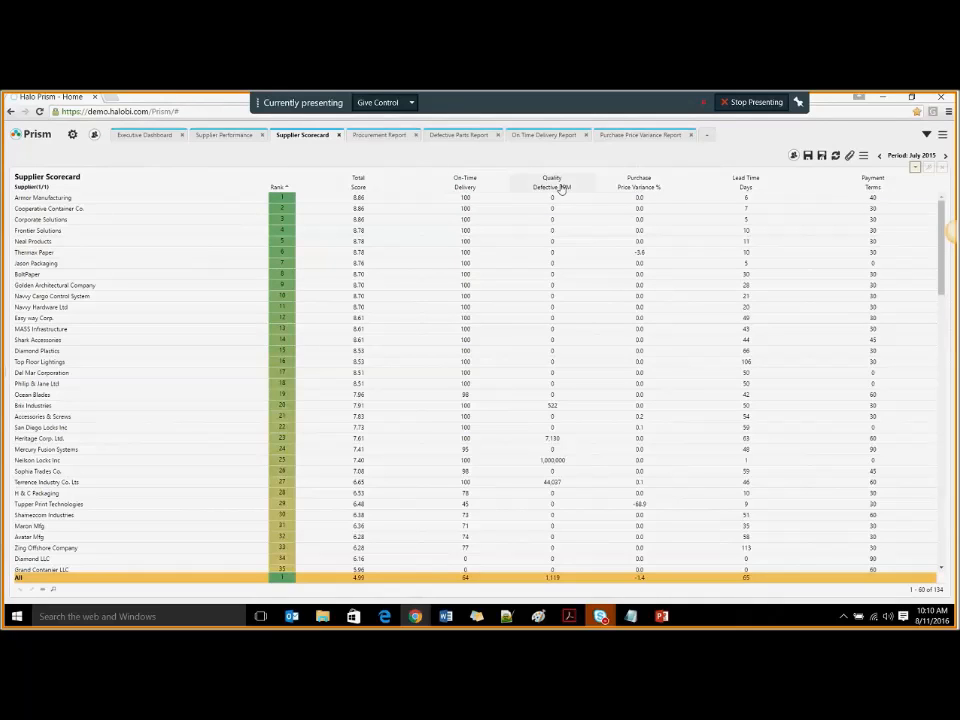
mouse_move(696, 170)
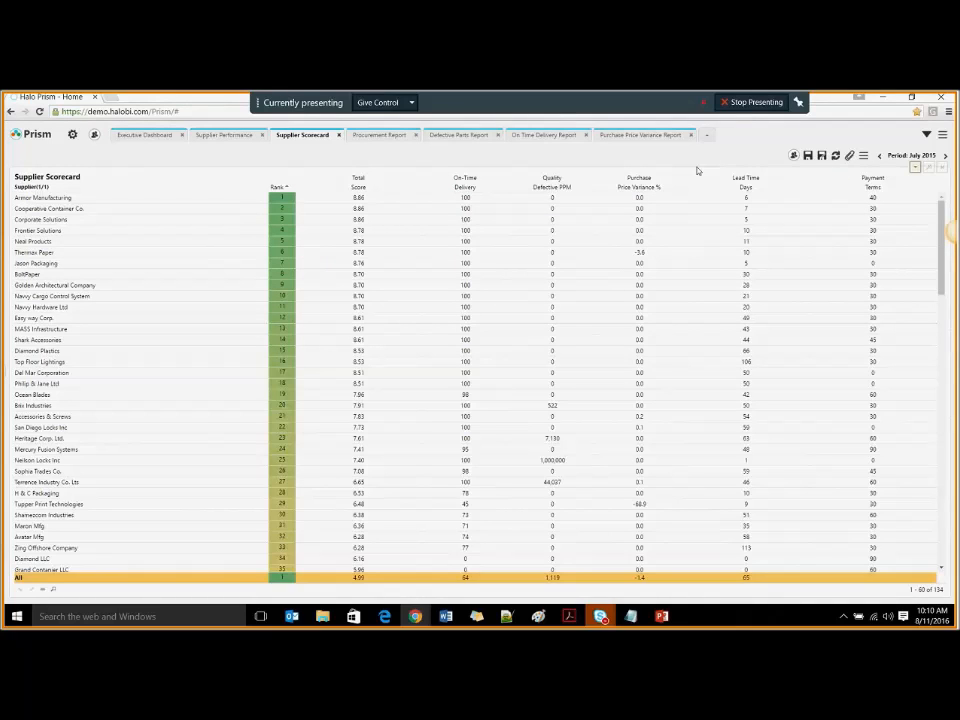
mouse_move(780, 264)
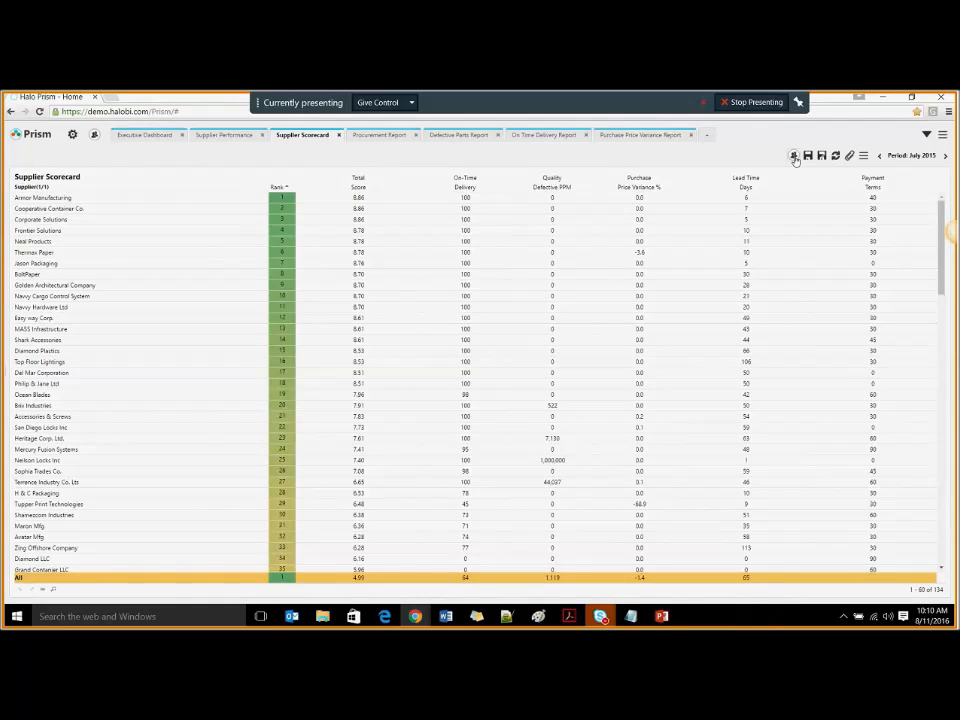
mouse_move(794, 156)
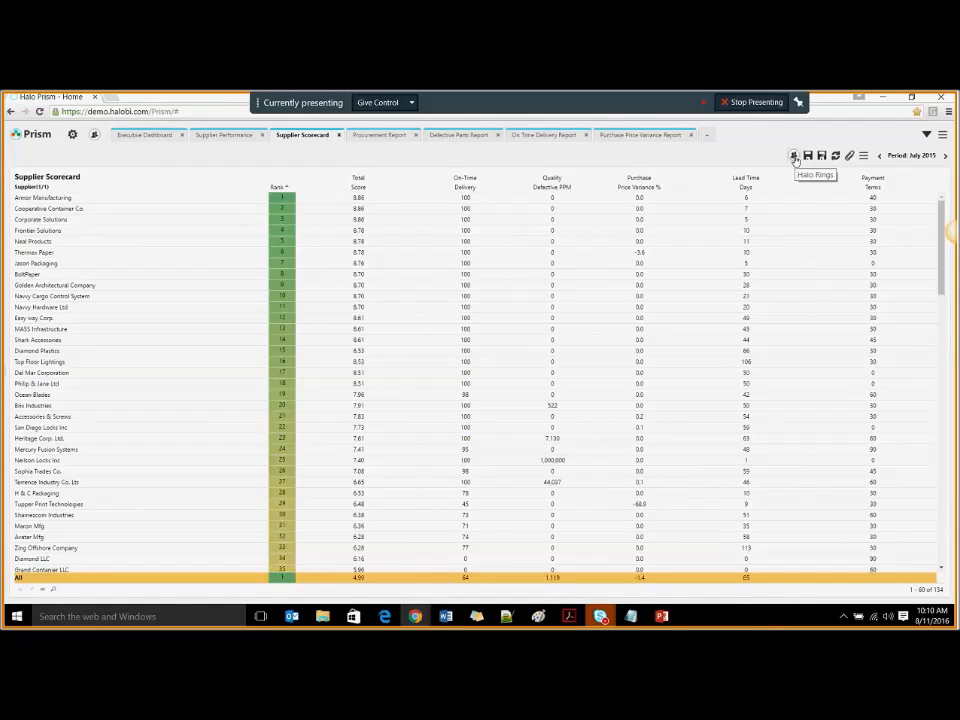
mouse_move(792, 160)
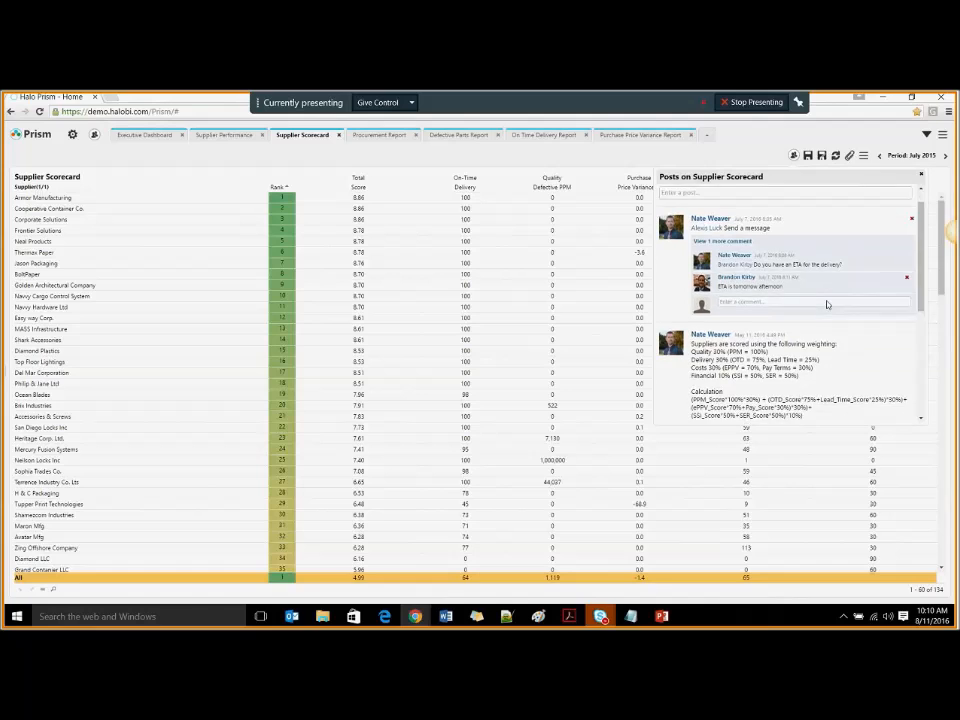
scroll(down, 3)
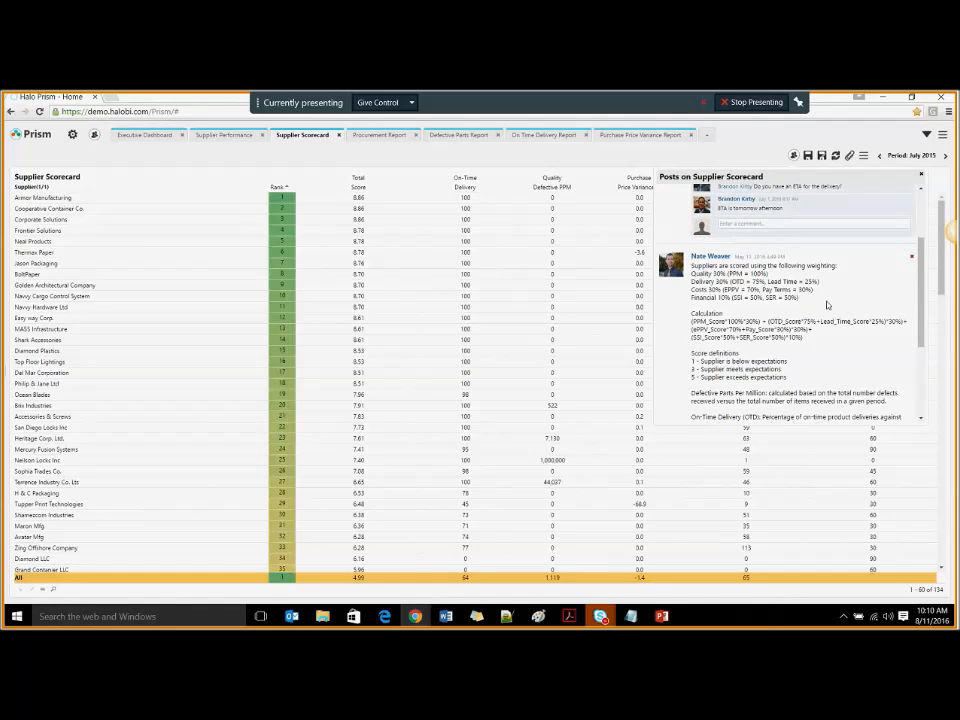
scroll(down, 3)
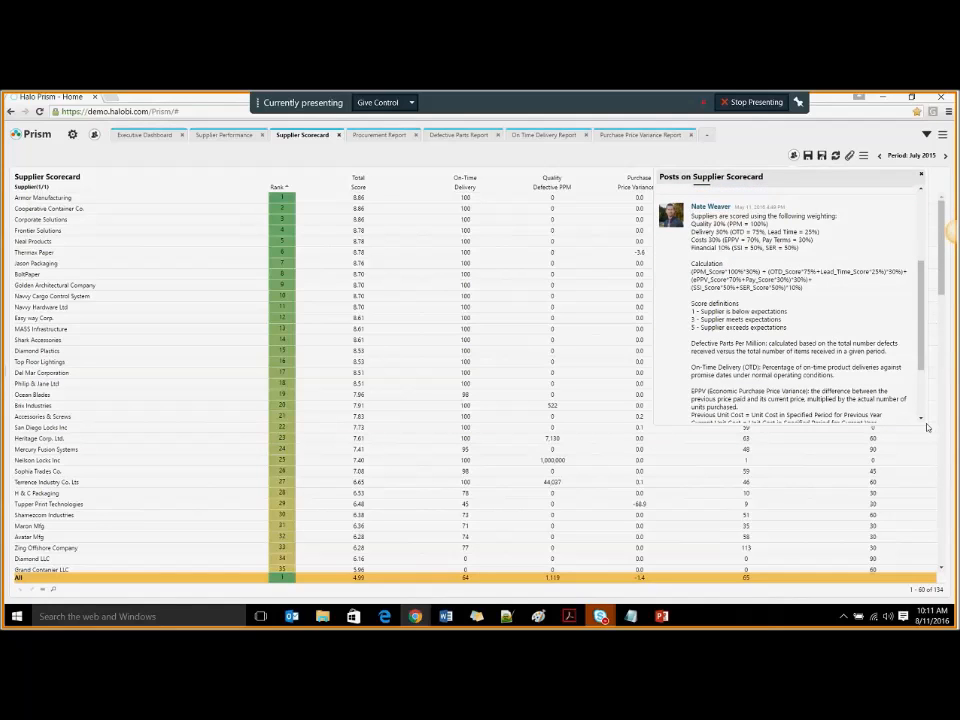
mouse_move(870, 332)
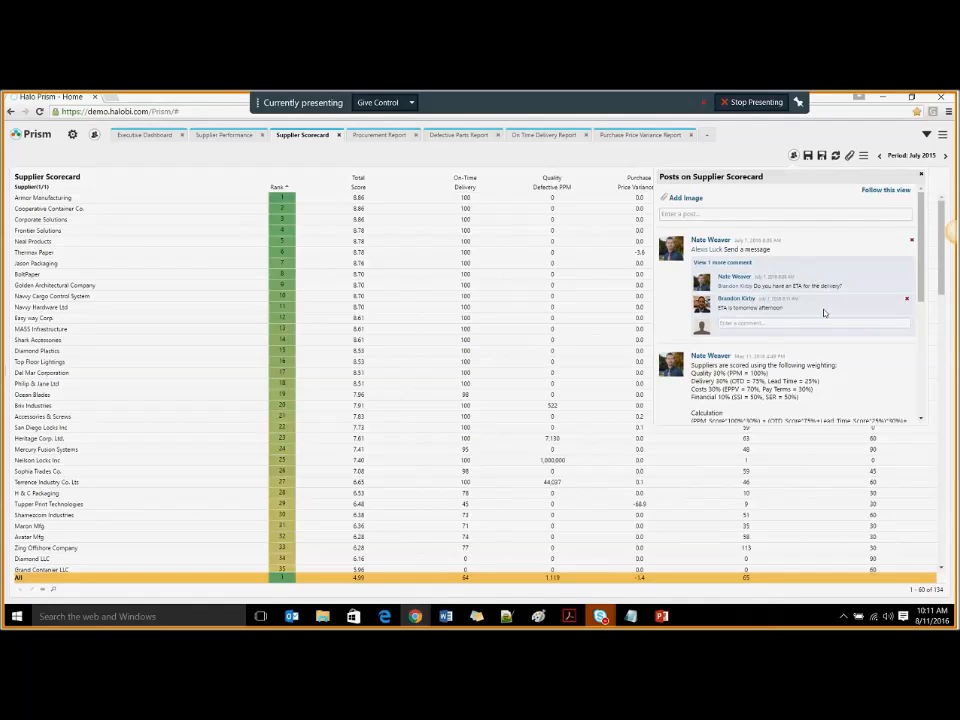
scroll(down, 3)
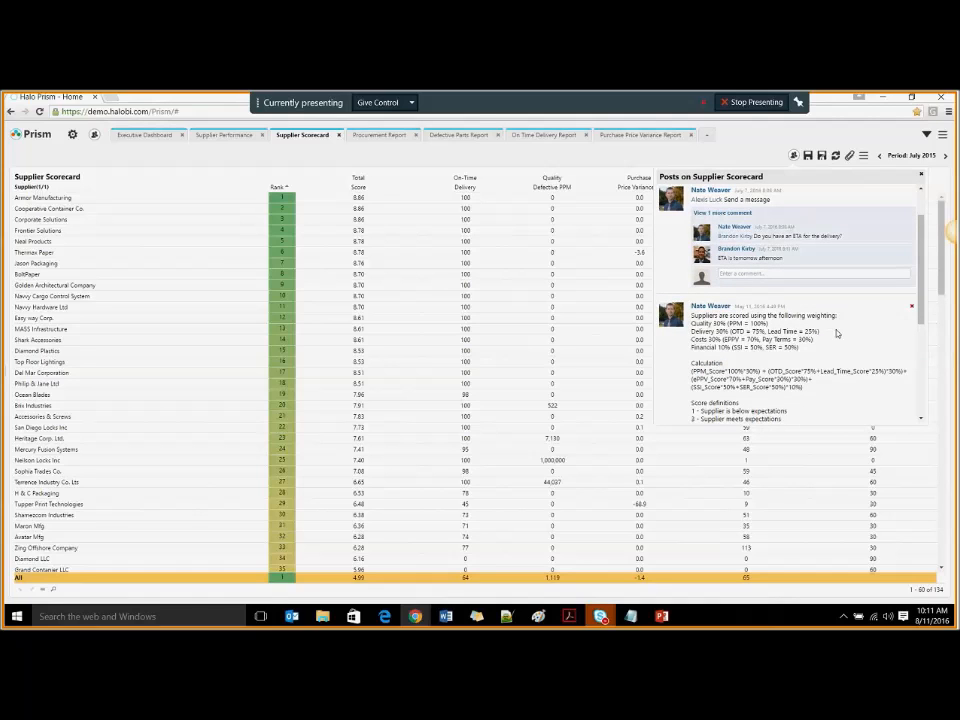
scroll(down, 3)
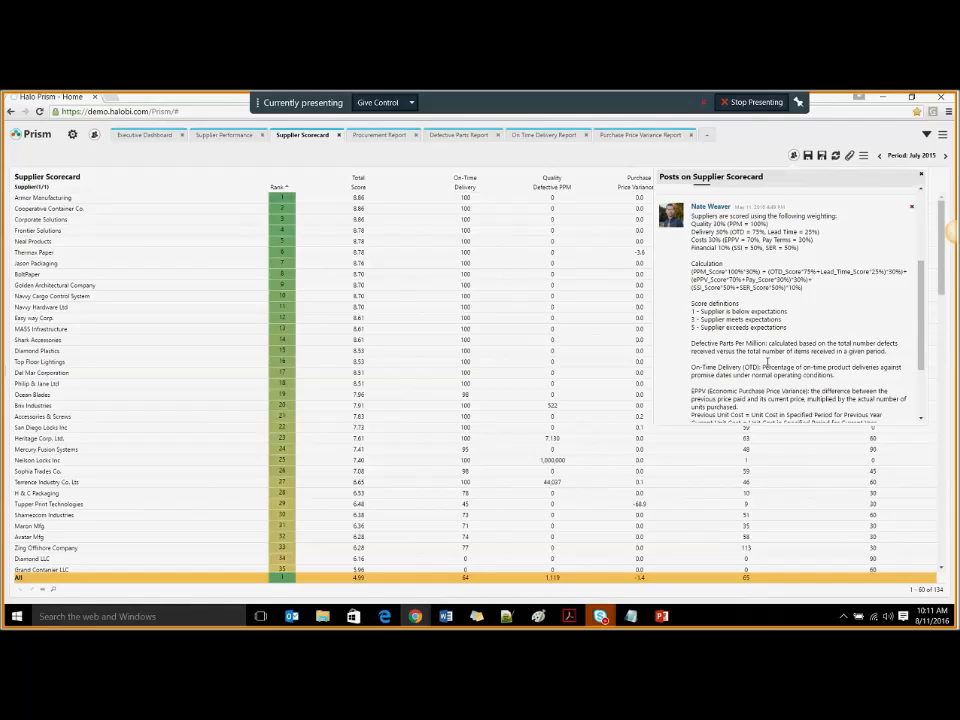
mouse_move(830, 302)
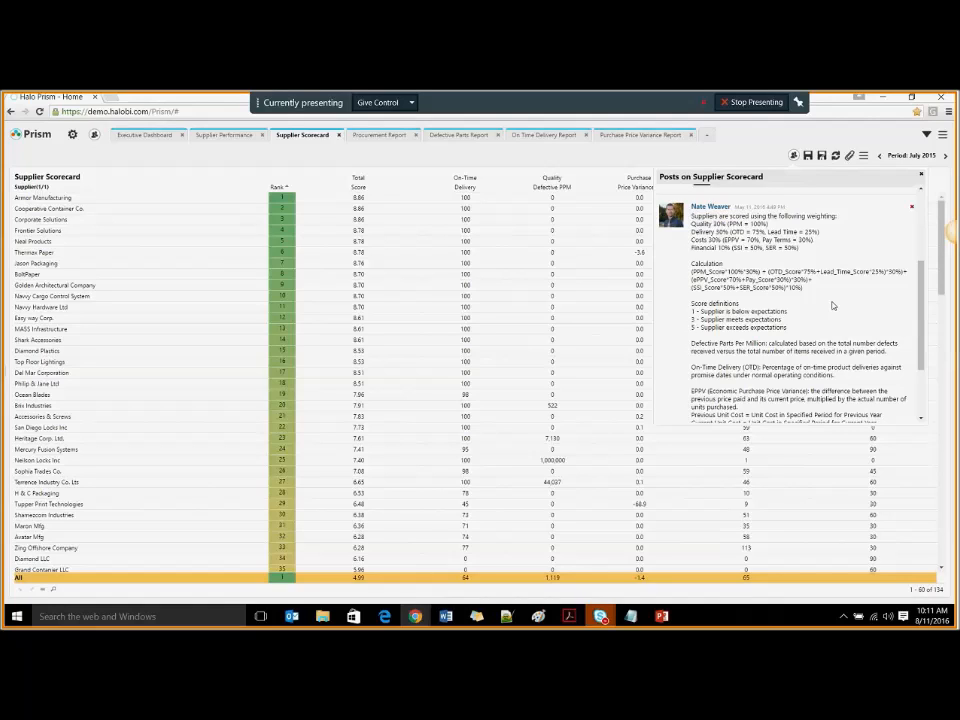
mouse_move(756, 266)
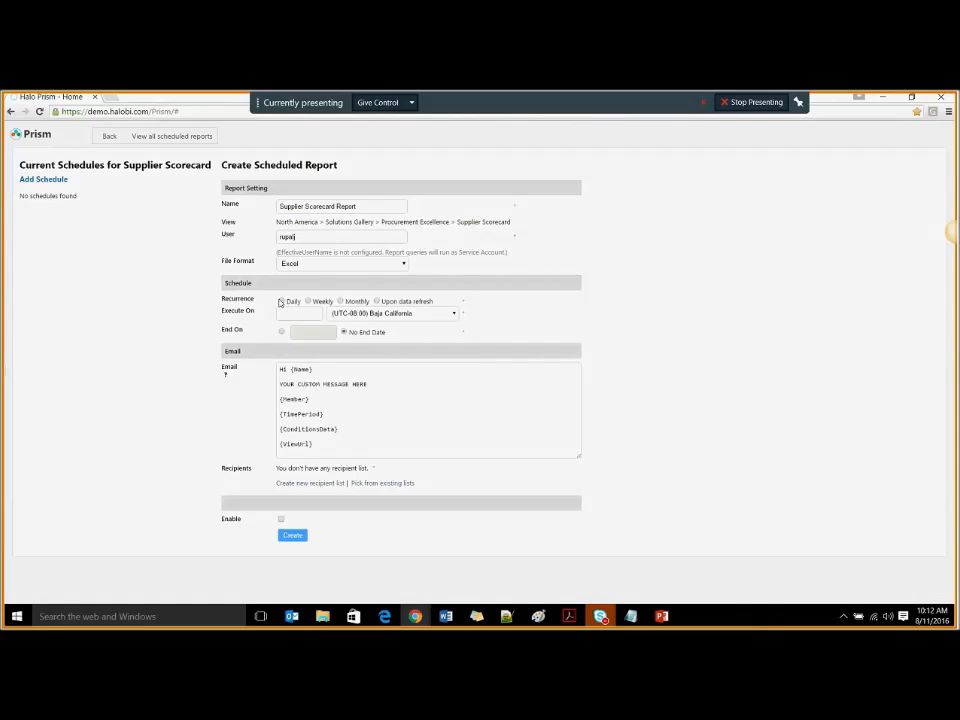
Step: Make the scheduled Supplier Scorecard Report recur daily and return to the scorecard
click(282, 300)
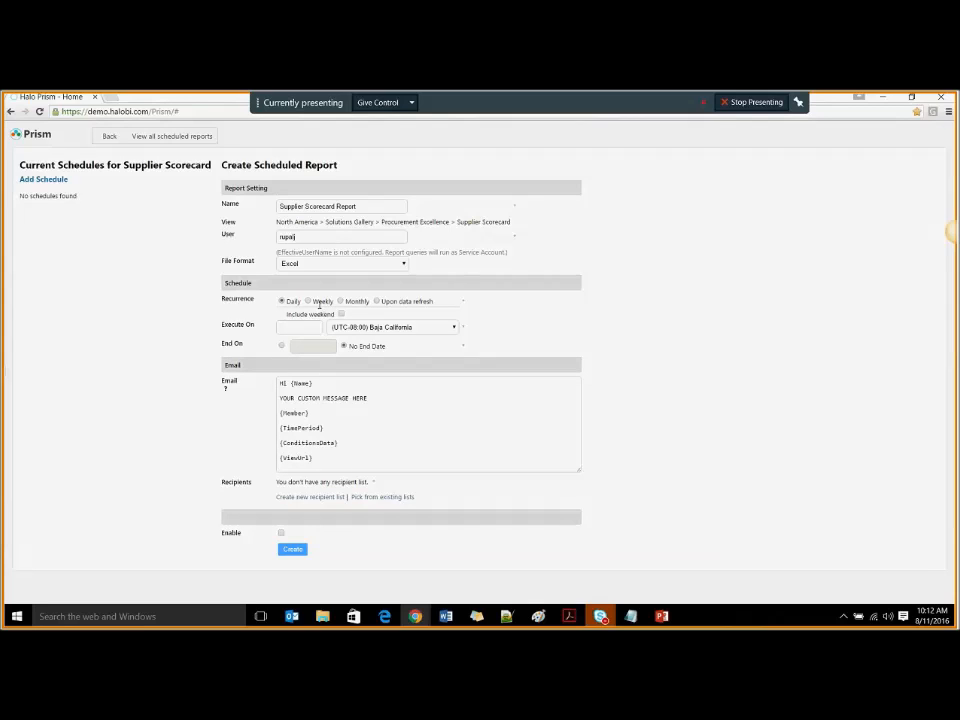
mouse_move(116, 330)
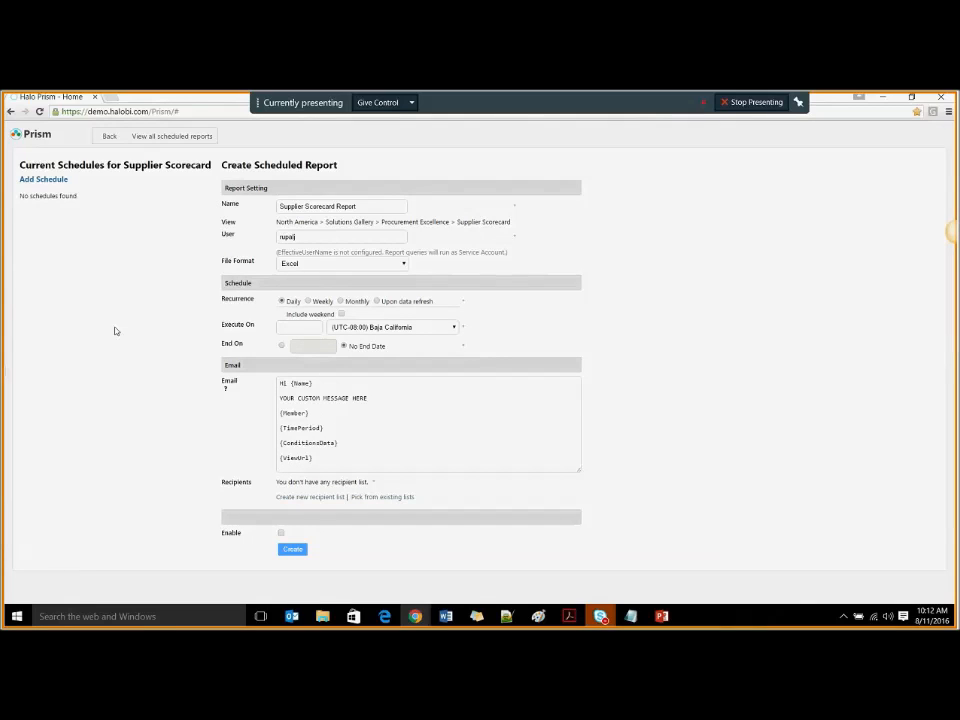
mouse_move(132, 348)
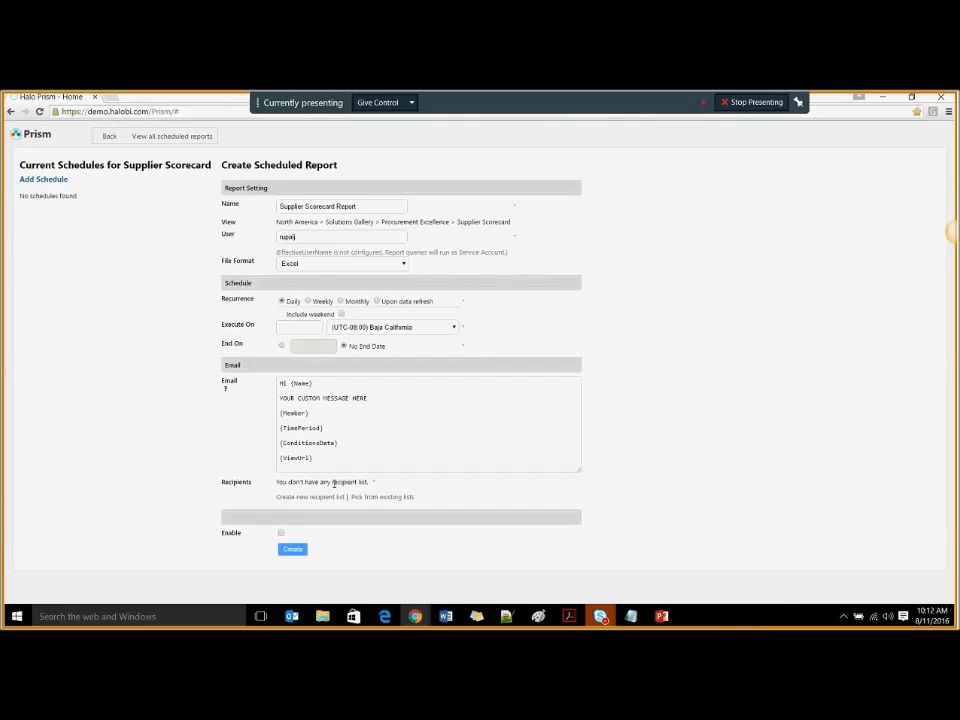
mouse_move(268, 488)
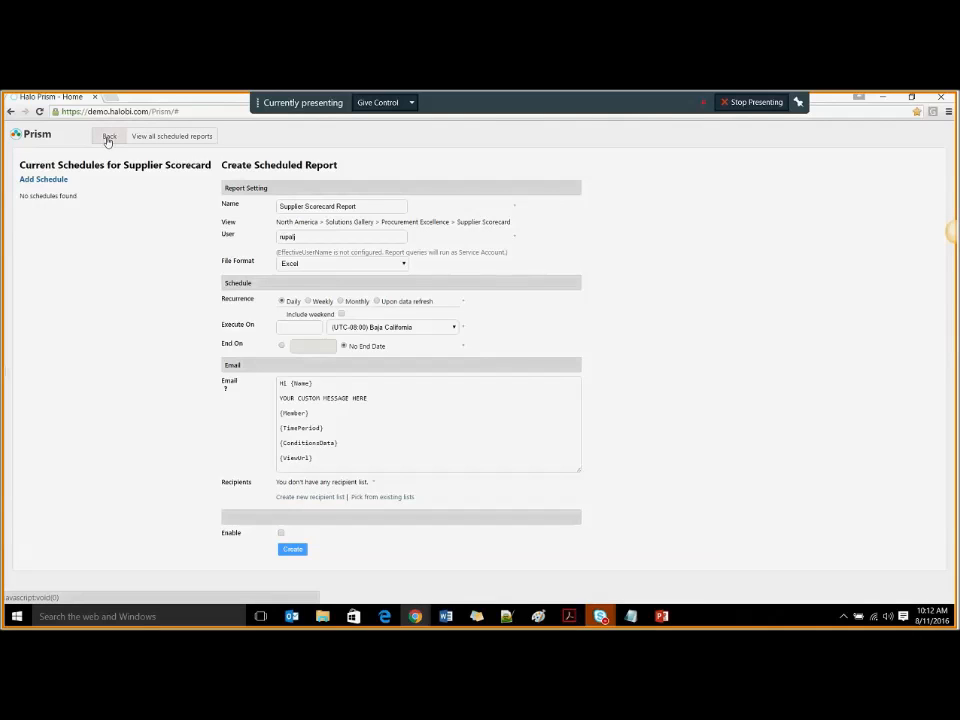
click(108, 136)
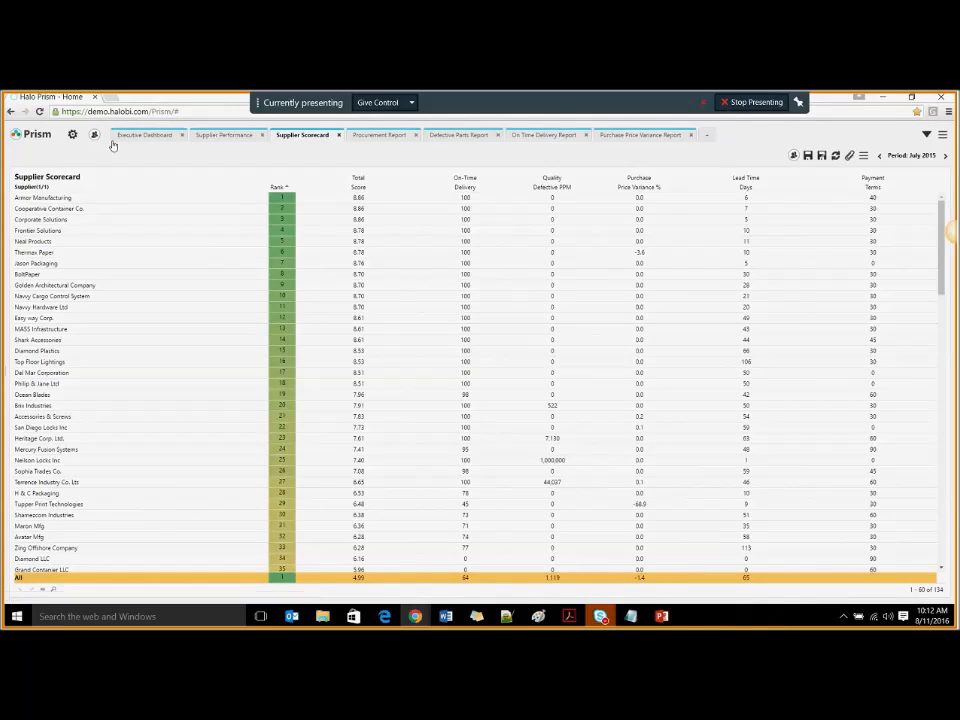
mouse_move(544, 136)
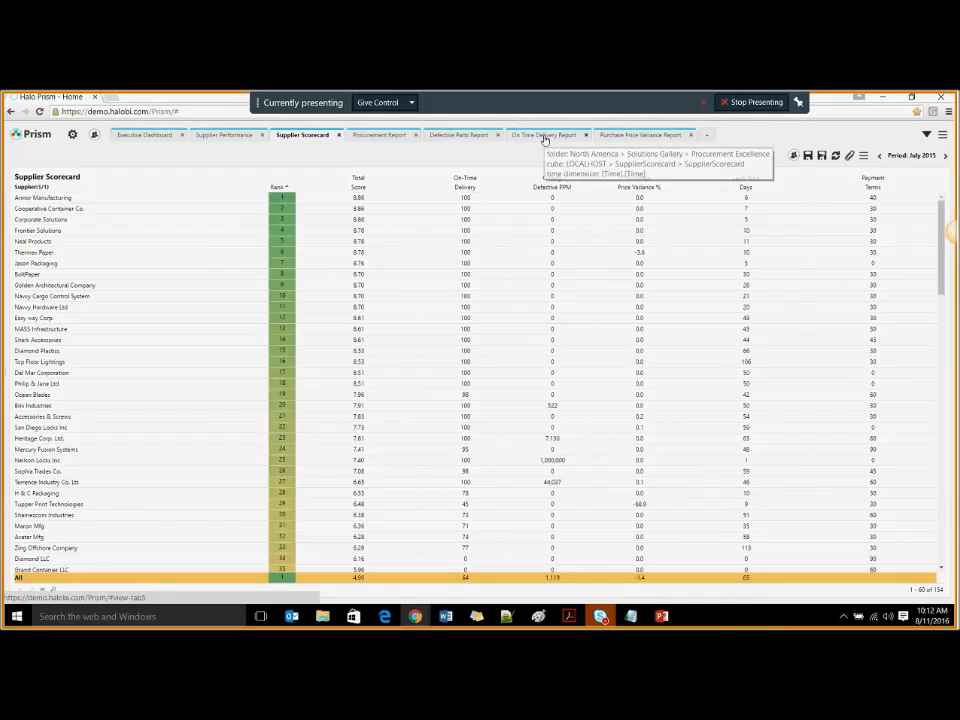
Step: Bring up the On Time Delivery Report charting monthly on-time percentage against goal
click(542, 136)
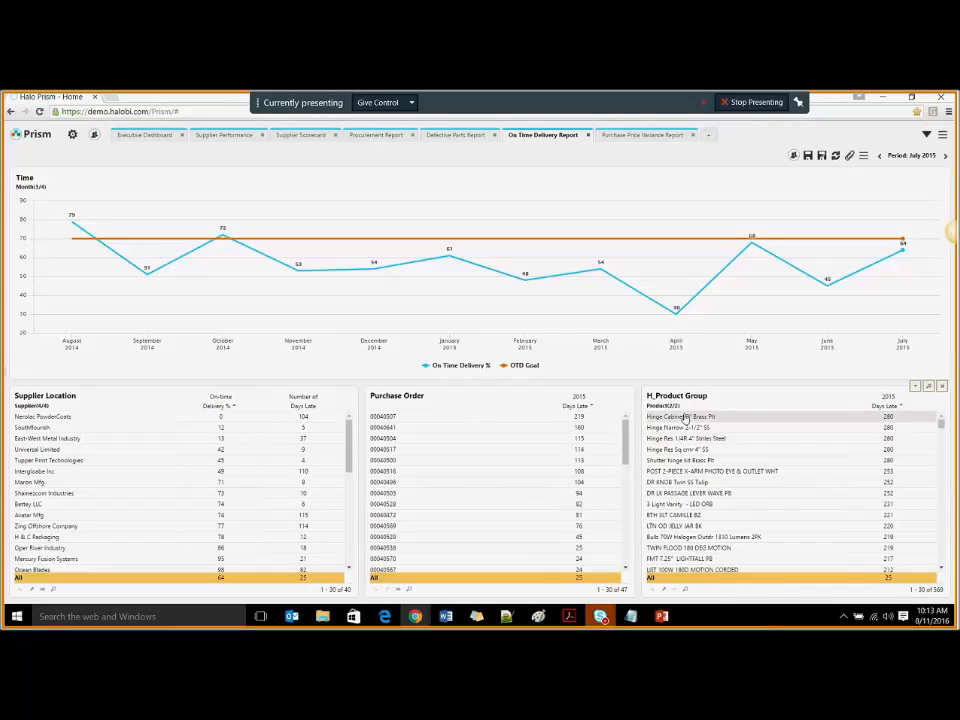
mouse_move(600, 266)
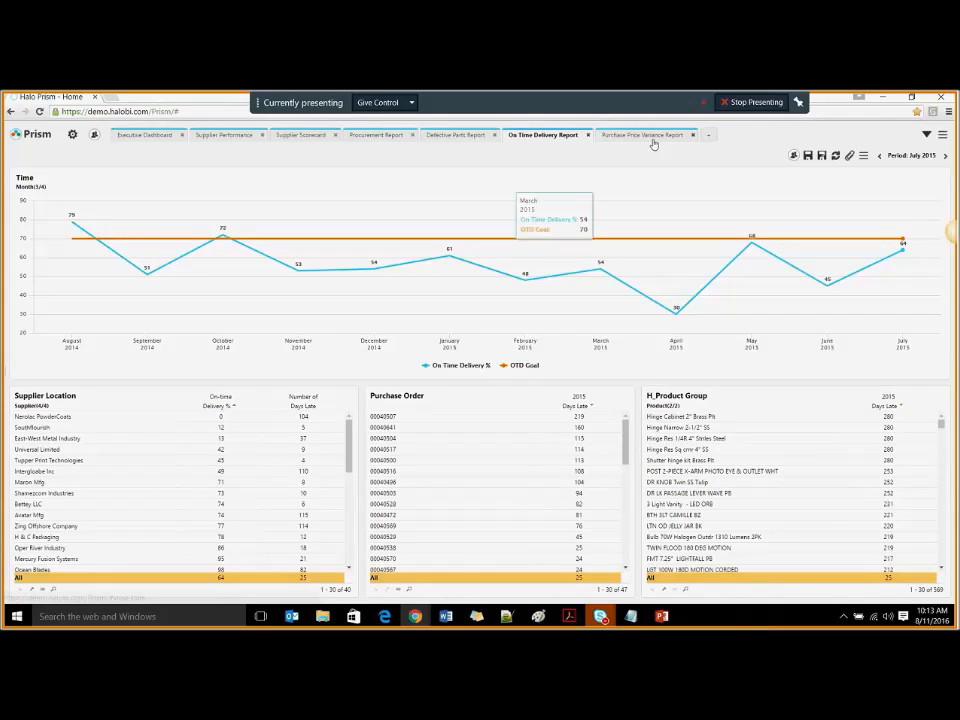
Step: Bring up the Purchase Price Variance Report comparing 2015 versus 2014 price per unit
click(640, 136)
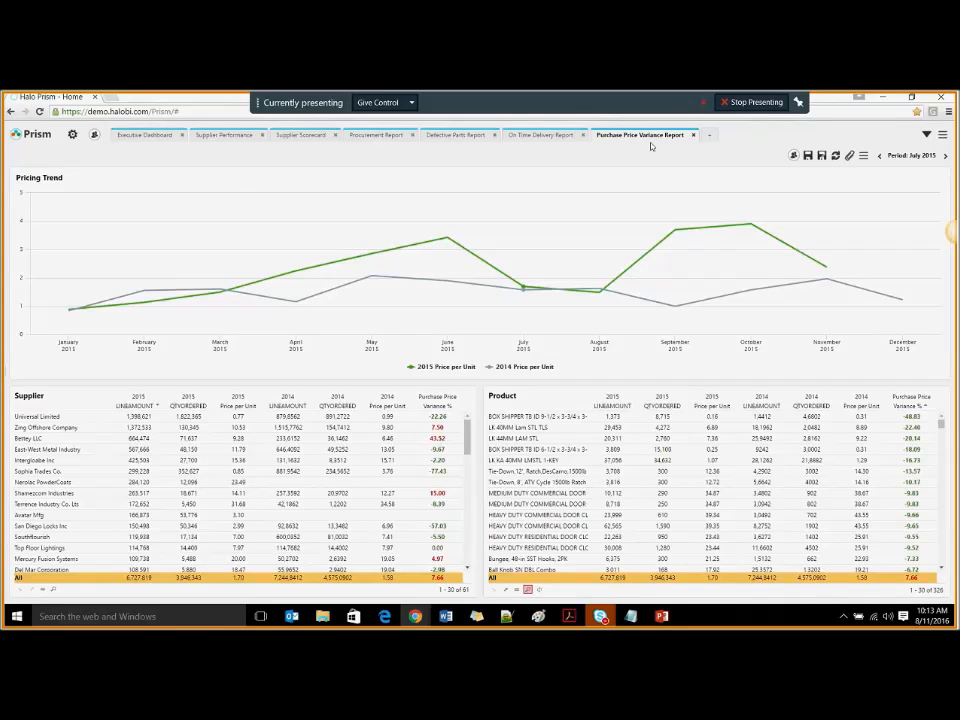
mouse_move(524, 288)
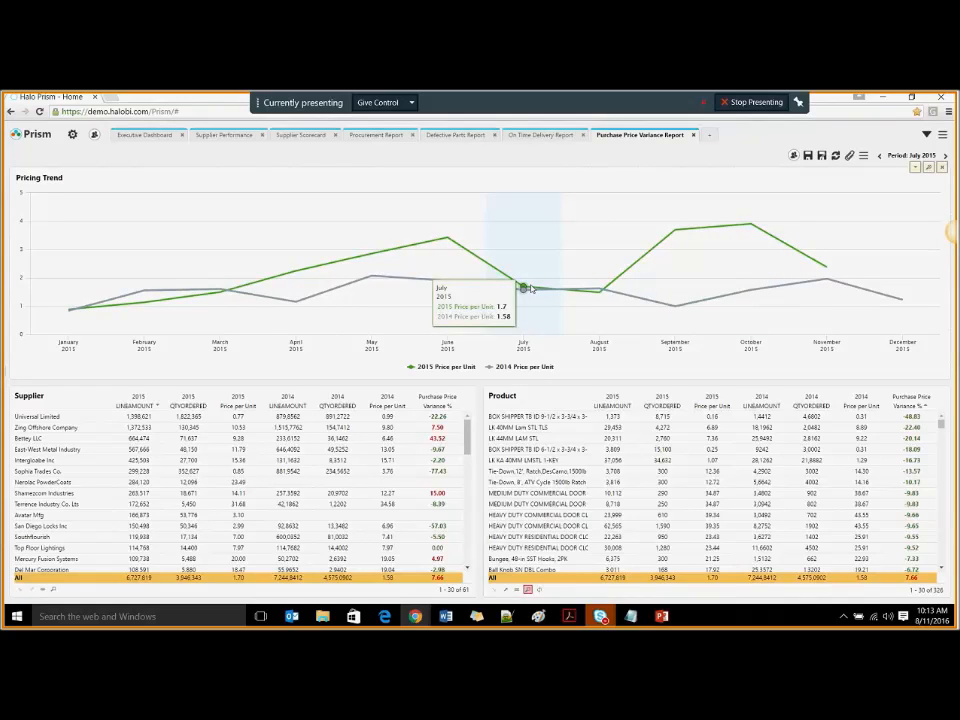
mouse_move(524, 288)
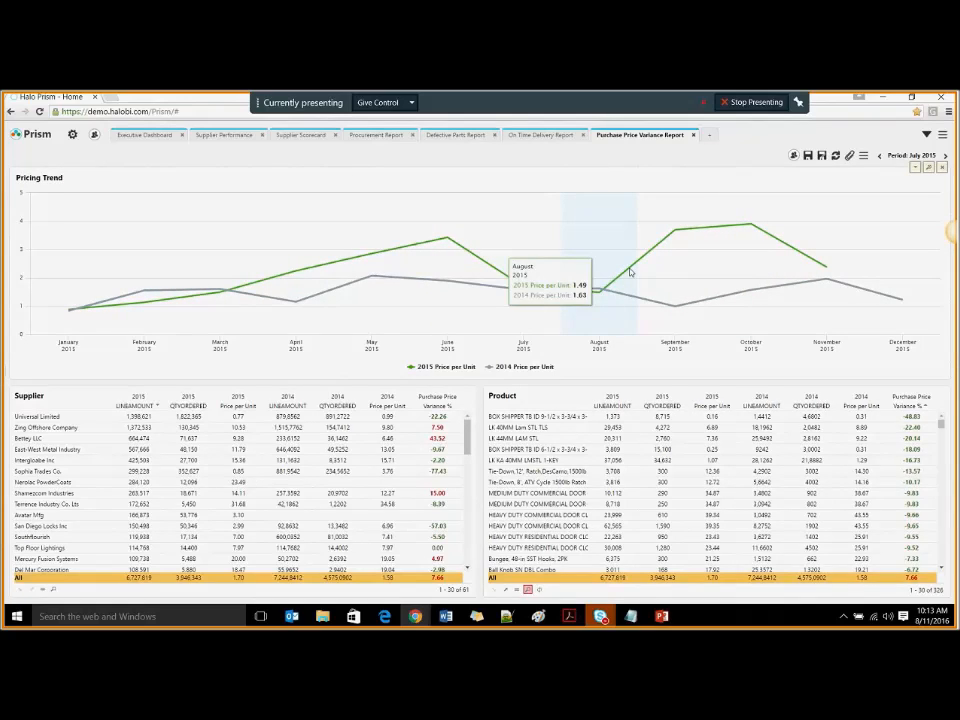
mouse_move(752, 232)
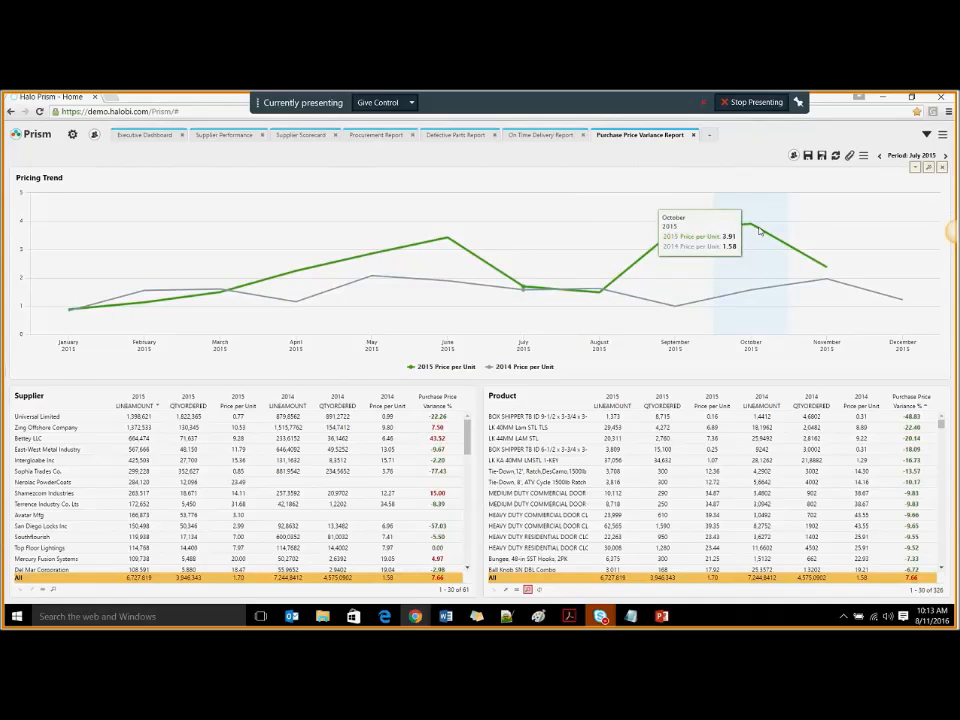
mouse_move(824, 264)
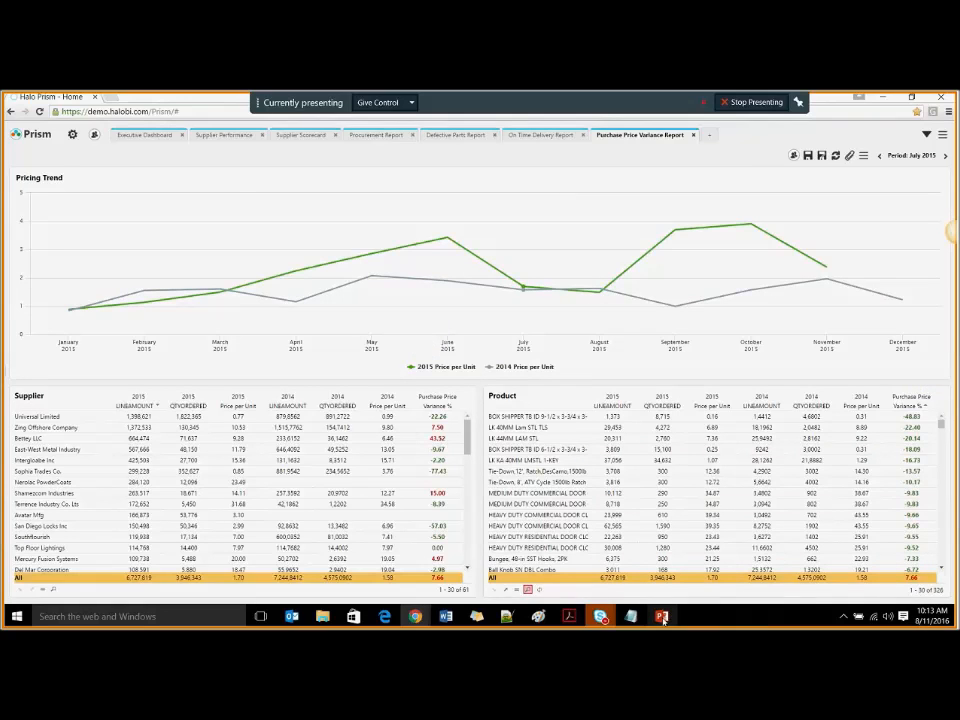
mouse_move(662, 616)
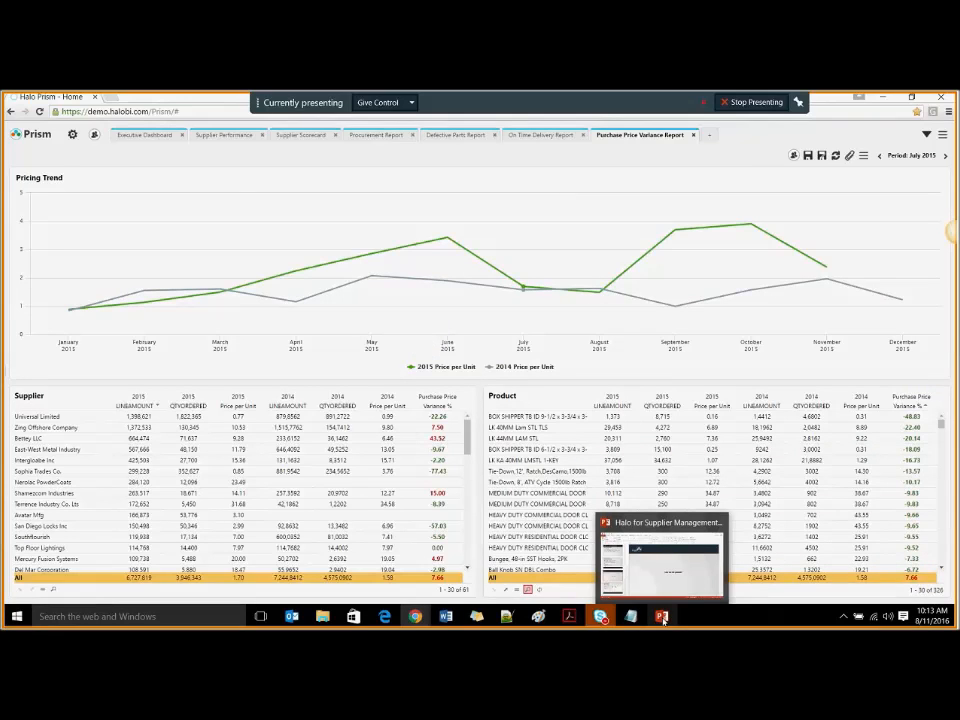